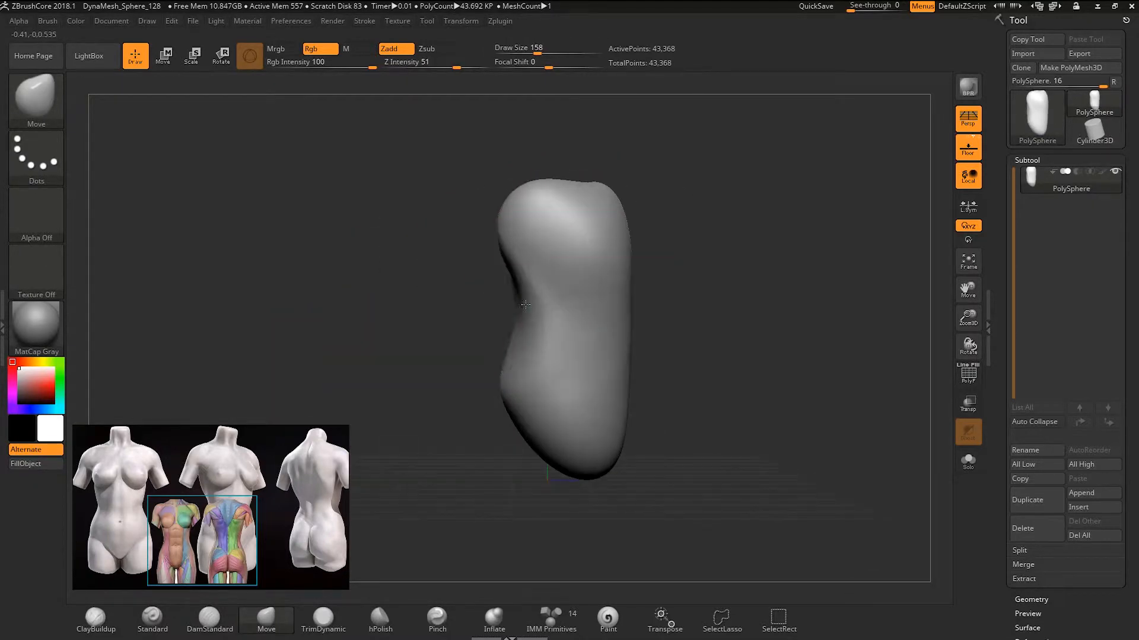
# Push the PolySphere into a torso with a built-up chest and a curved side profile.
pyautogui.moveTo(567, 305); pyautogui.dragTo(479, 305)
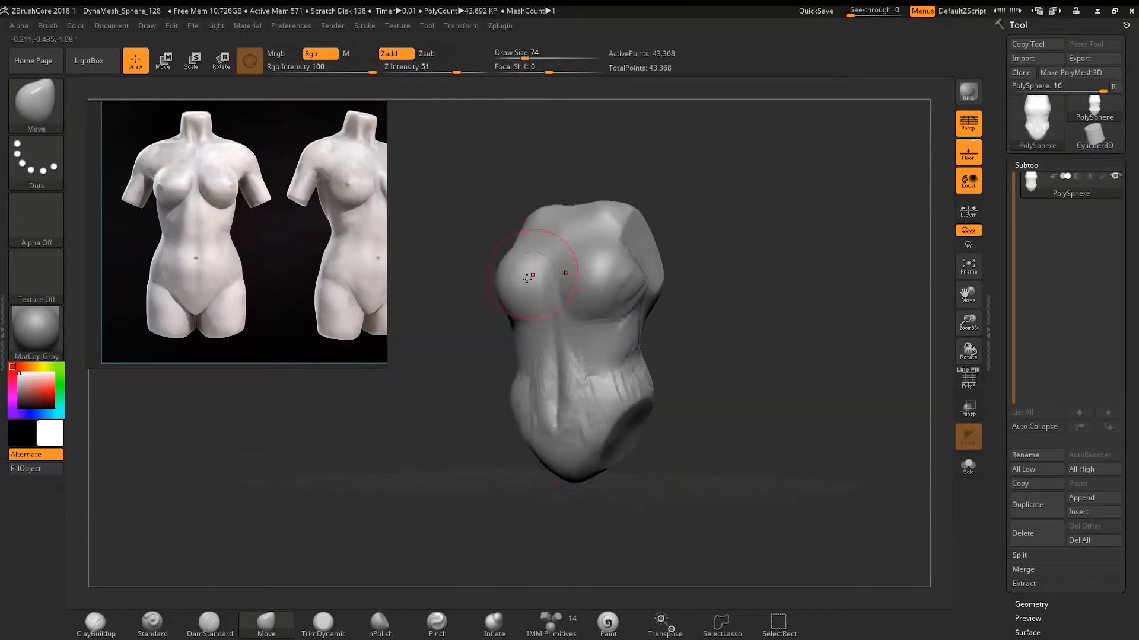
pyautogui.moveTo(530, 274); pyautogui.dragTo(493, 370)
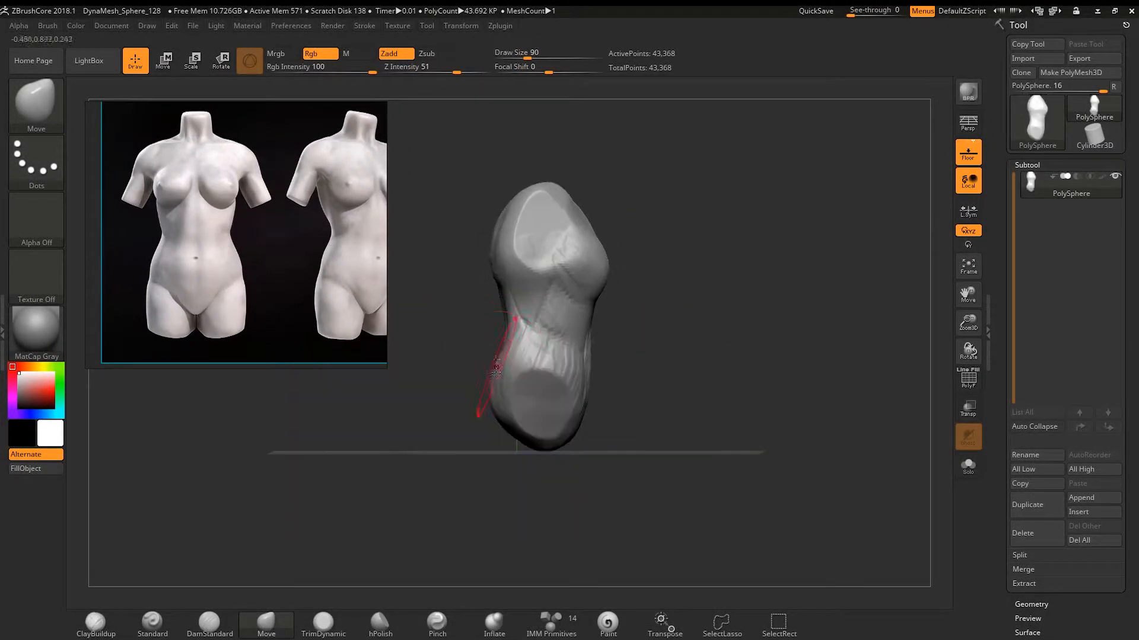
pyautogui.moveTo(526, 312); pyautogui.dragTo(489, 218)
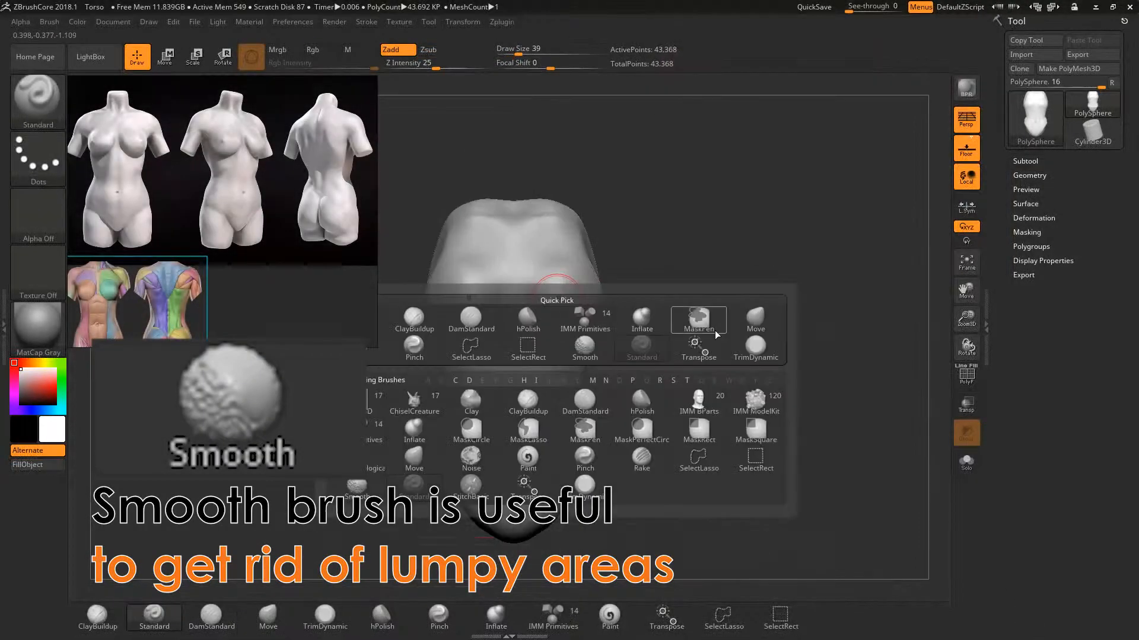
# Pick the Smooth brush and enable DynaMesh on the torso at resolution 128.
pyautogui.click(414, 318)
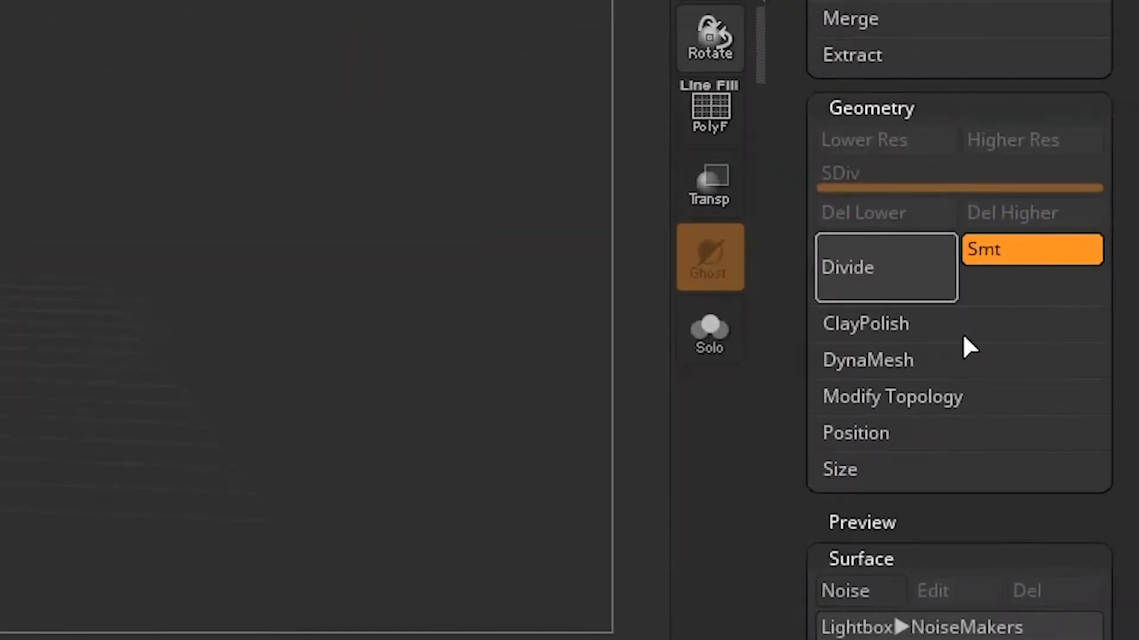
pyautogui.click(867, 360)
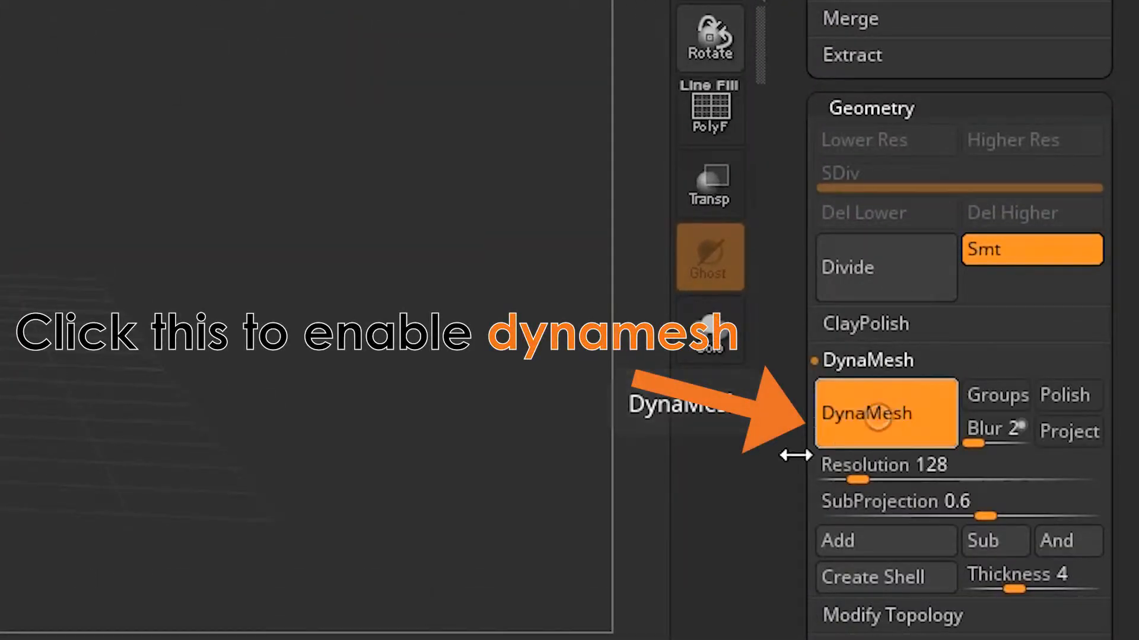
pyautogui.click(885, 413)
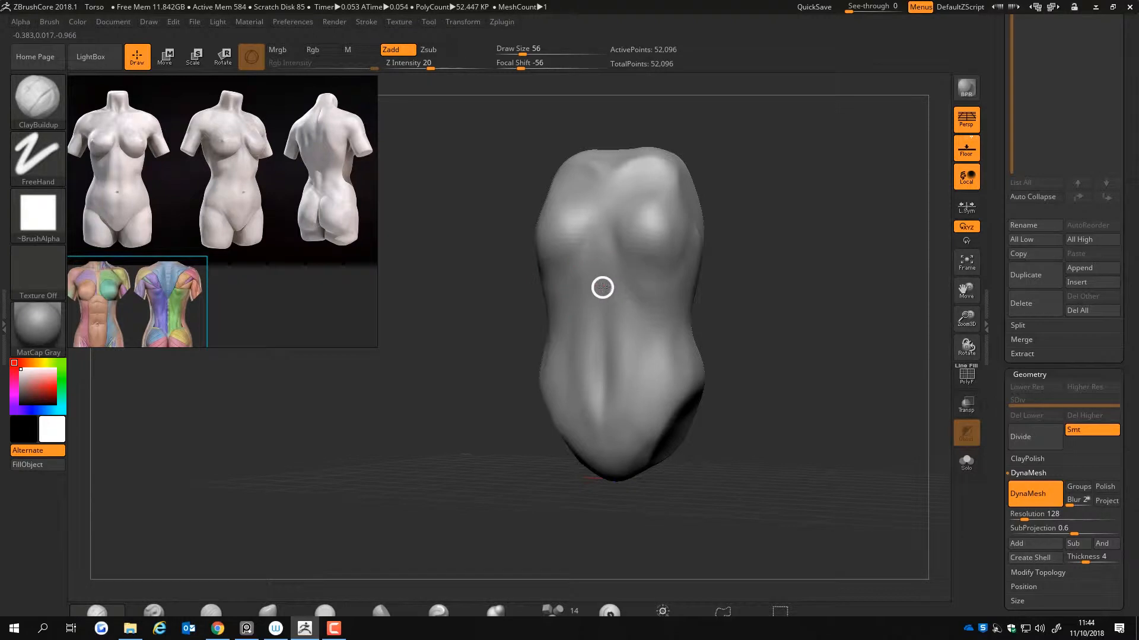
# Build up the torso front, smooth the lumpy chest and refine the side profile.
pyautogui.moveTo(602, 287); pyautogui.dragTo(483, 261)
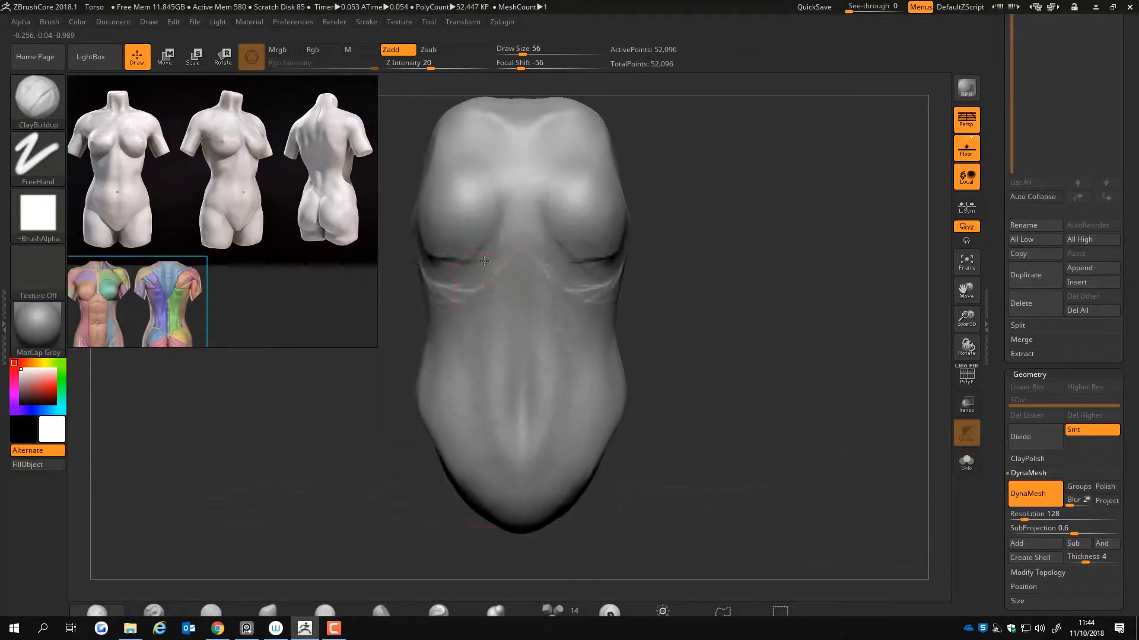
pyautogui.moveTo(483, 261); pyautogui.dragTo(535, 325)
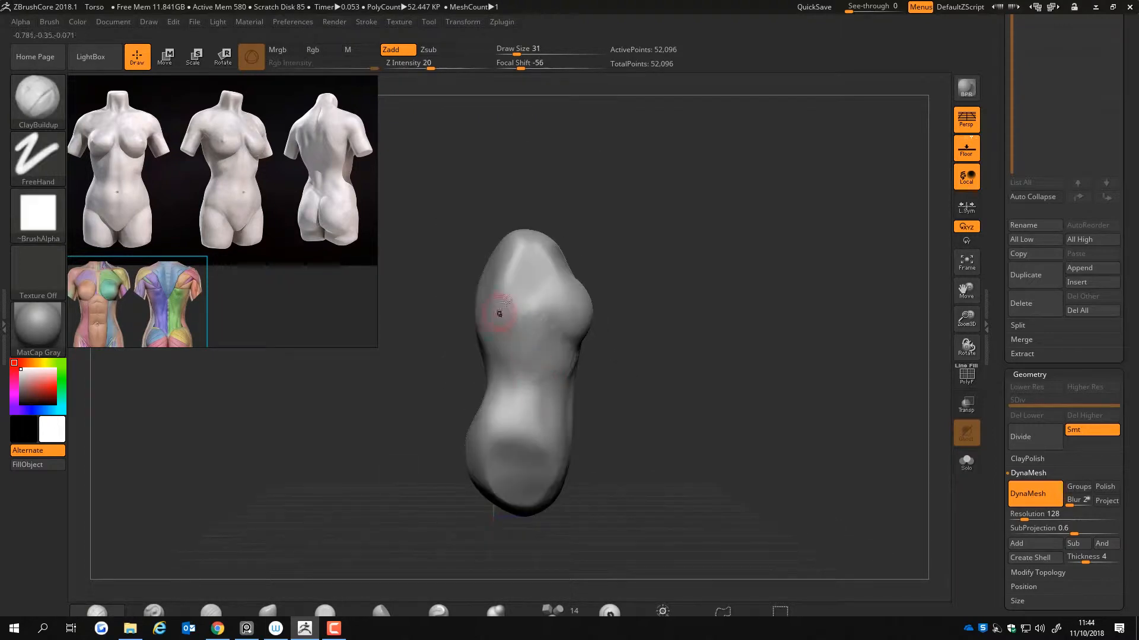
pyautogui.moveTo(498, 313); pyautogui.dragTo(537, 404)
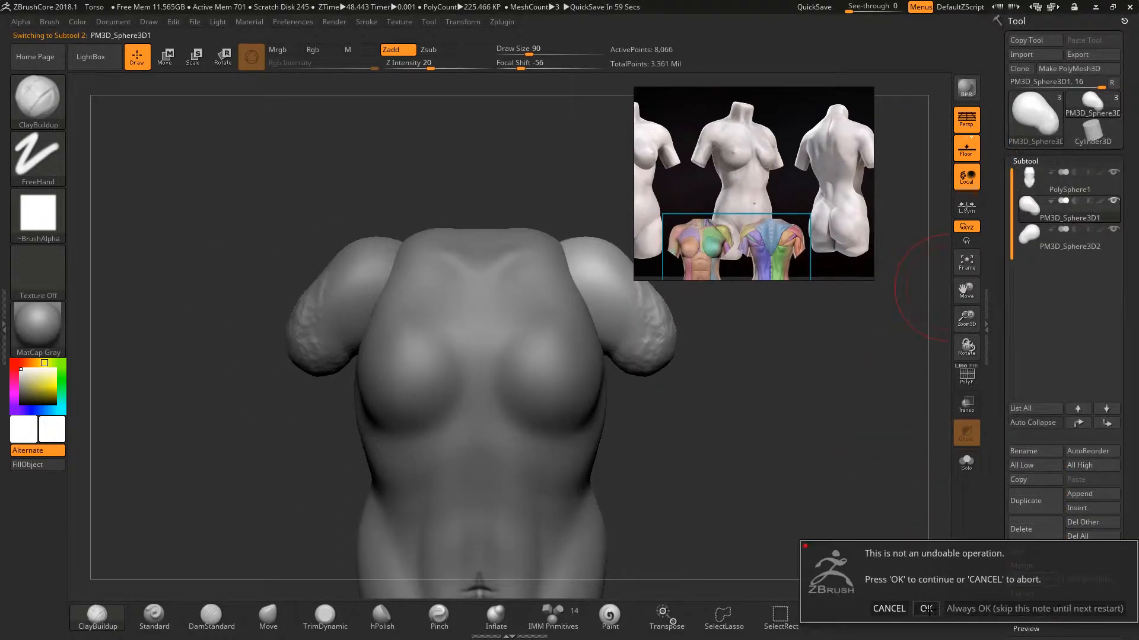
# Confirm the dialog, place a sphere at the hip joint and stretch it into a thigh.
pyautogui.click(923, 608)
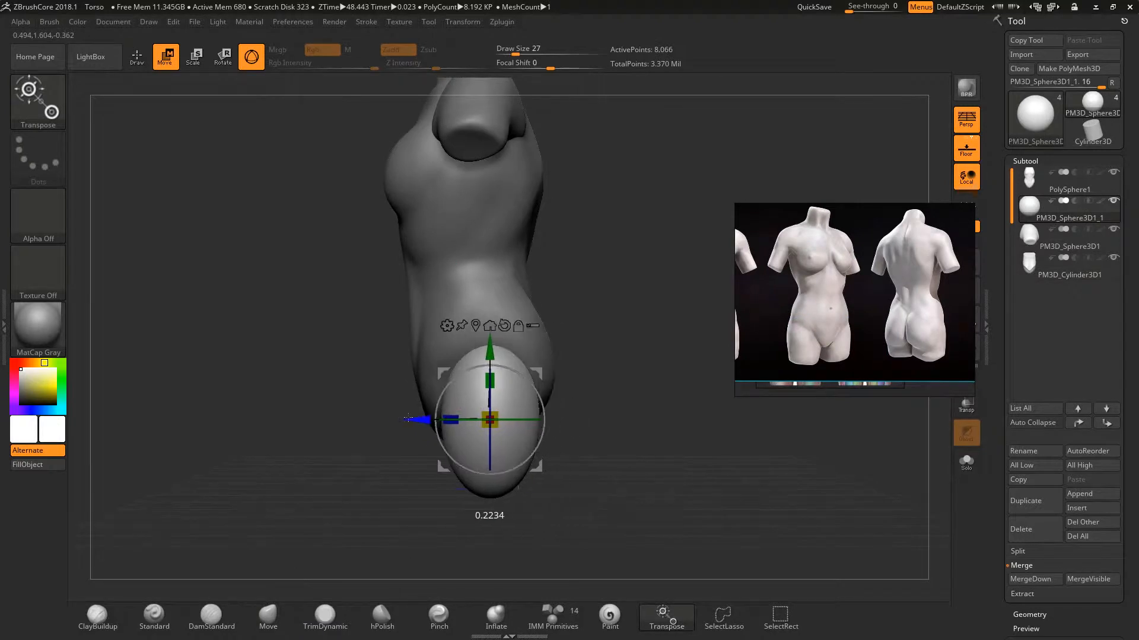
pyautogui.moveTo(490, 419); pyautogui.dragTo(530, 360)
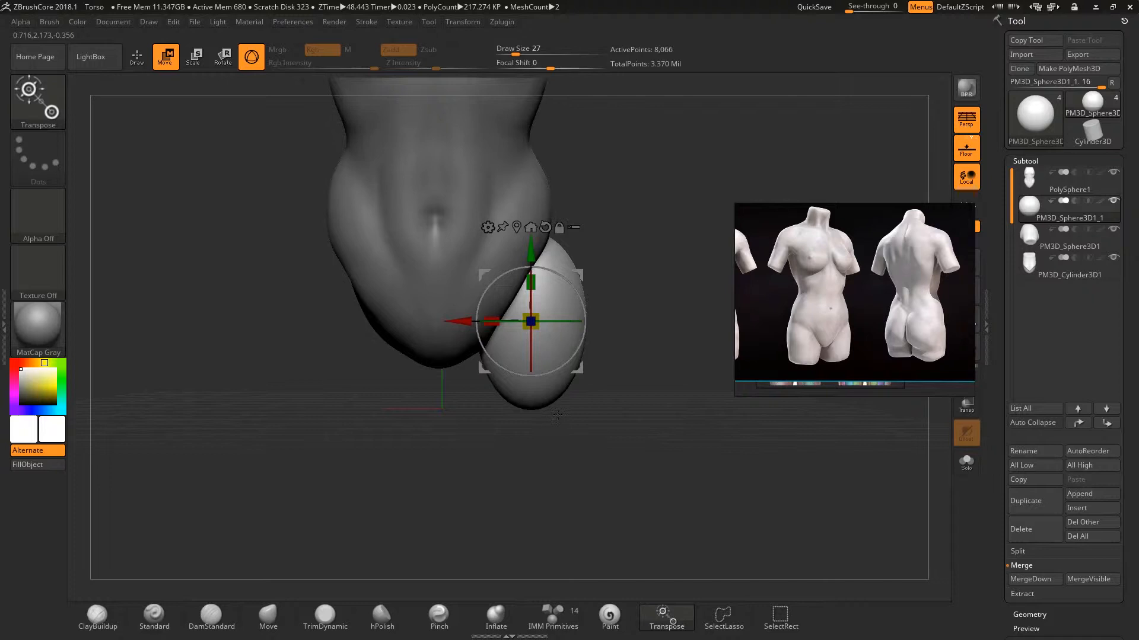
pyautogui.moveTo(530, 323); pyautogui.dragTo(595, 312)
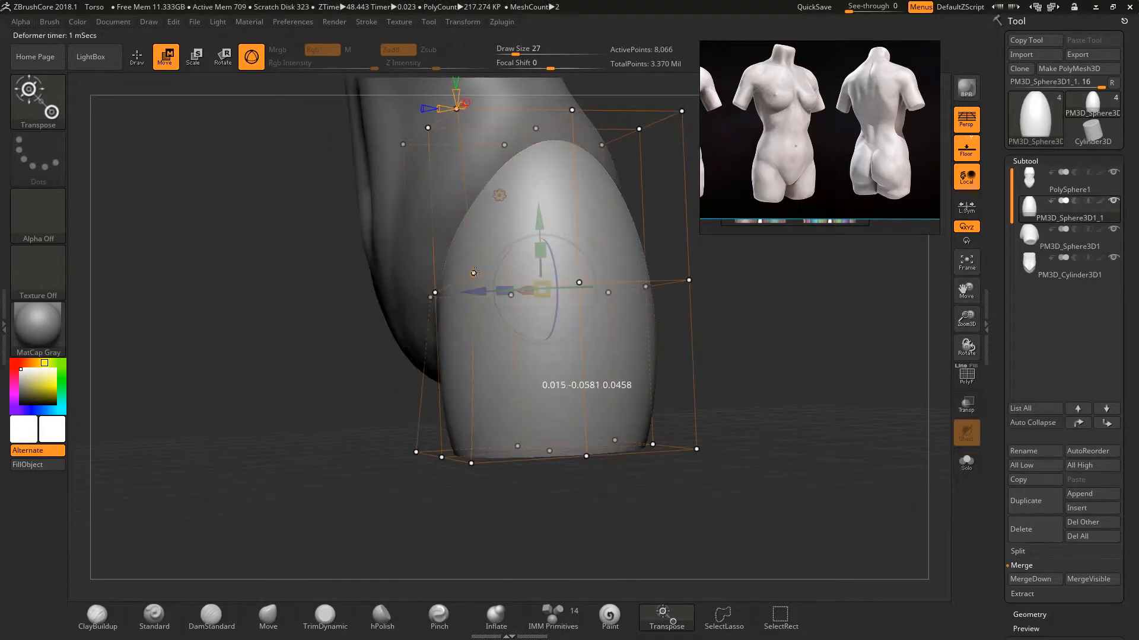
pyautogui.moveTo(472, 272); pyautogui.dragTo(606, 192)
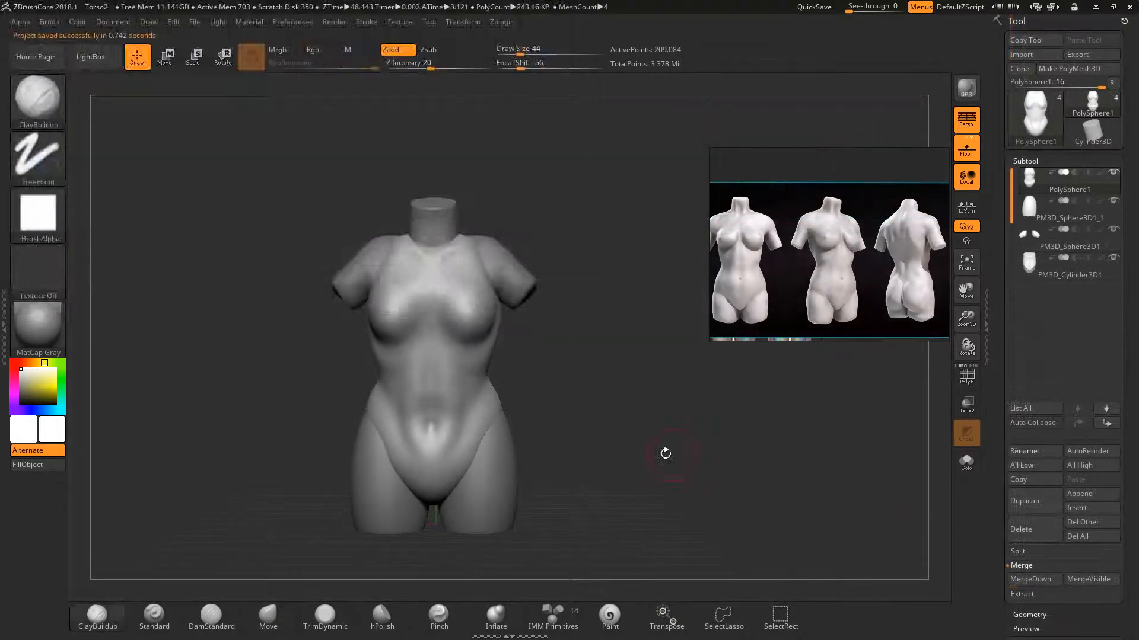
# MergeDown the body pieces, DynaMesh them into one surface and smooth the seams.
pyautogui.click(1031, 579)
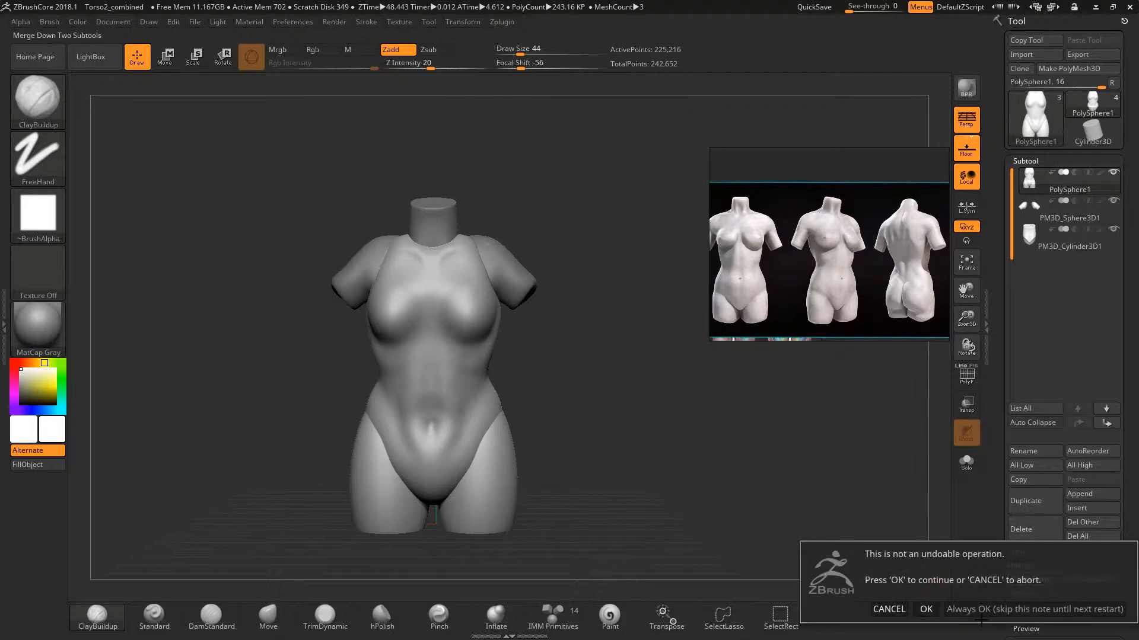
pyautogui.click(925, 609)
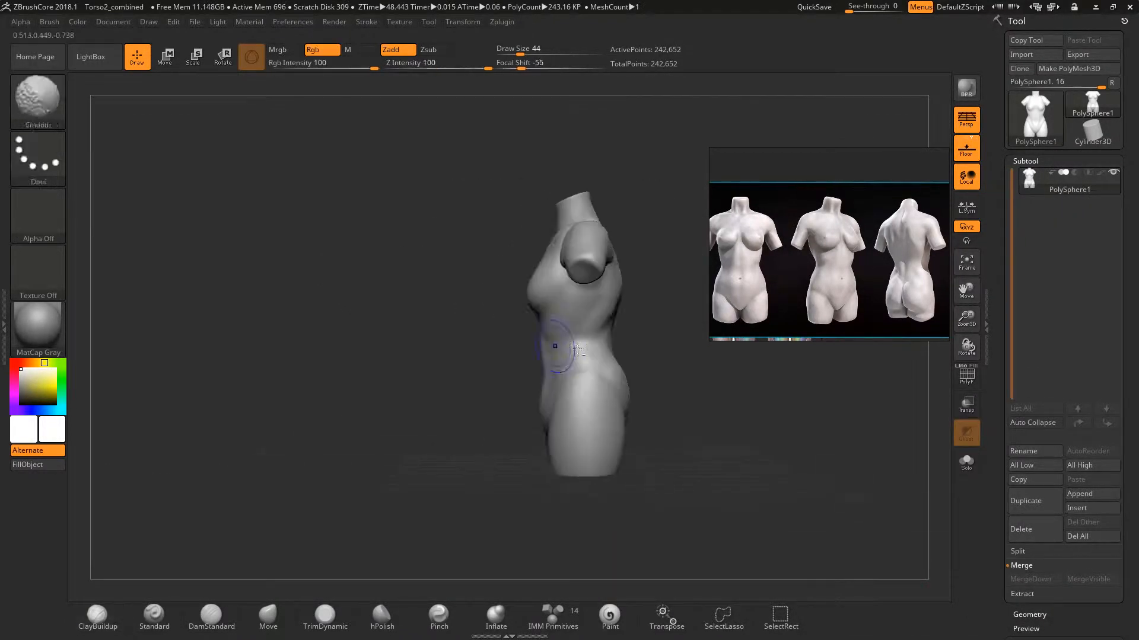
pyautogui.click(1030, 468)
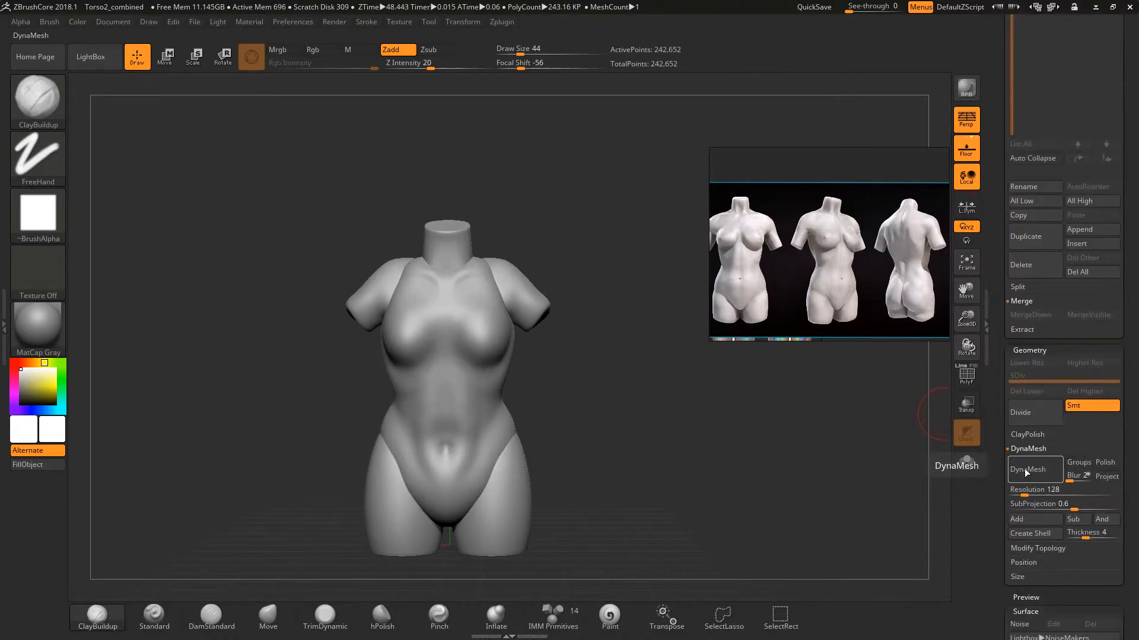
pyautogui.click(1026, 469)
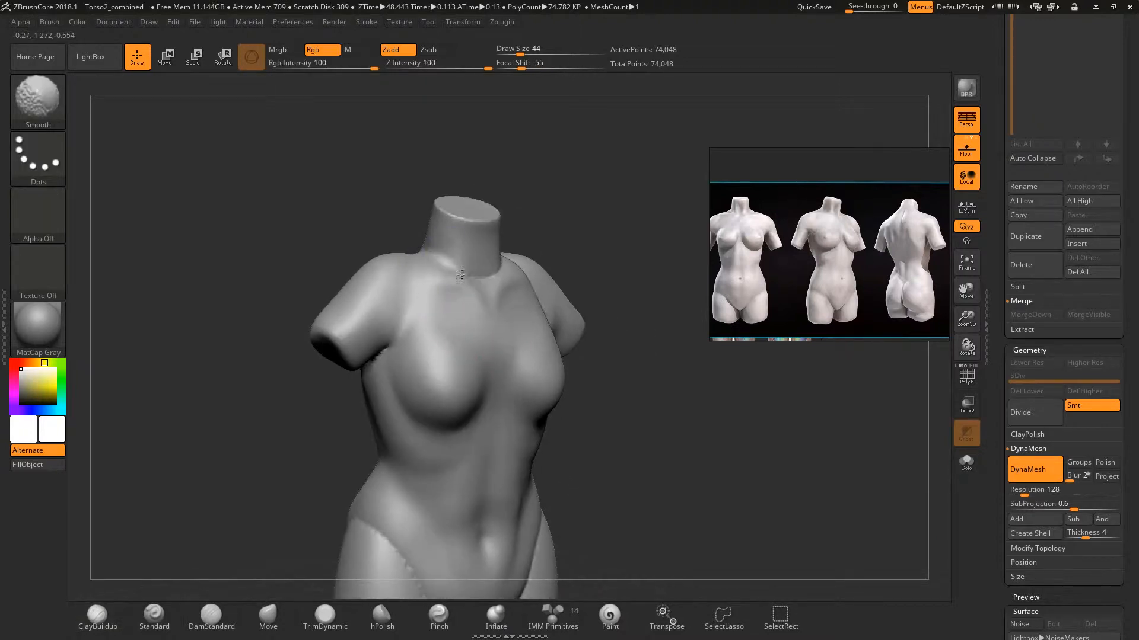
pyautogui.moveTo(458, 276); pyautogui.dragTo(261, 385)
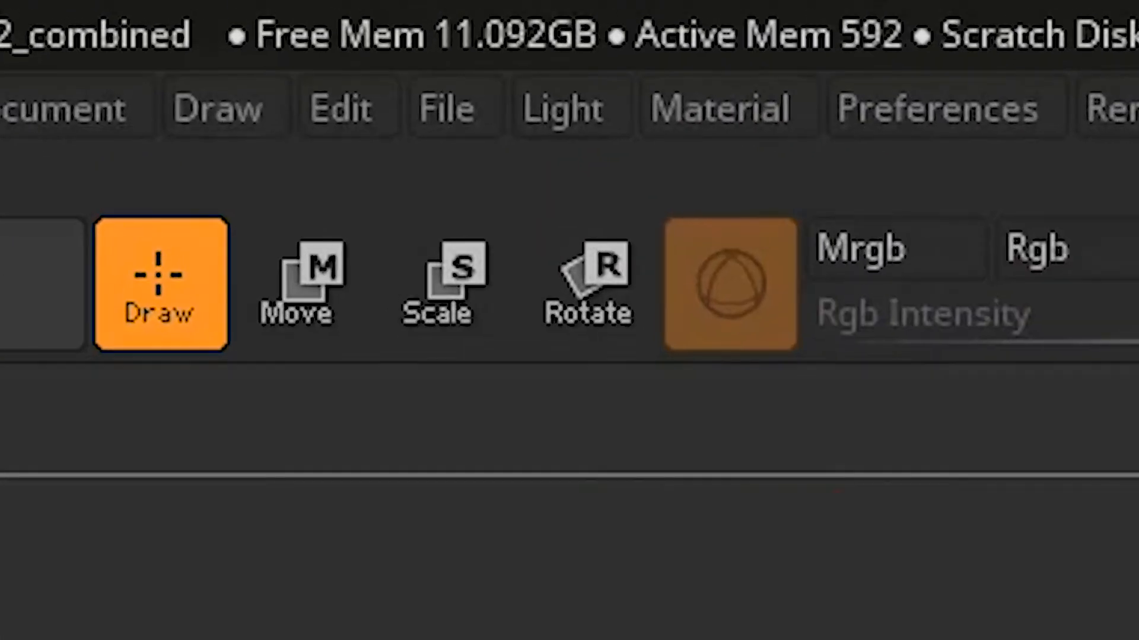
# Use the Scale then Move transpose gizmo to pull the masked neck end into place.
pyautogui.click(437, 284)
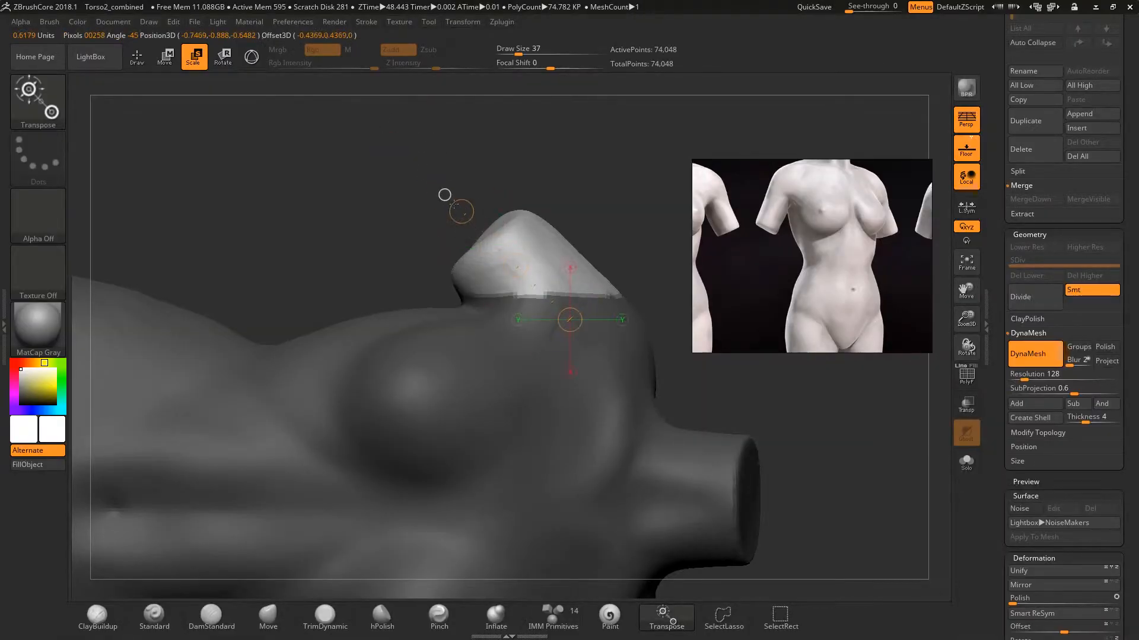
pyautogui.click(166, 57)
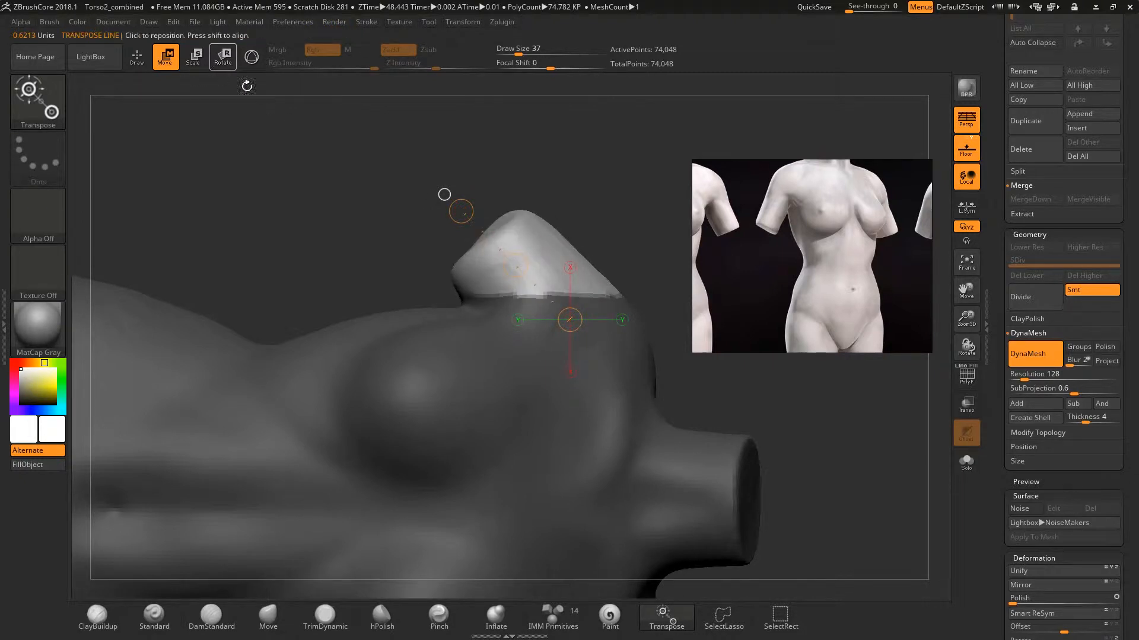
pyautogui.moveTo(568, 319); pyautogui.dragTo(513, 264)
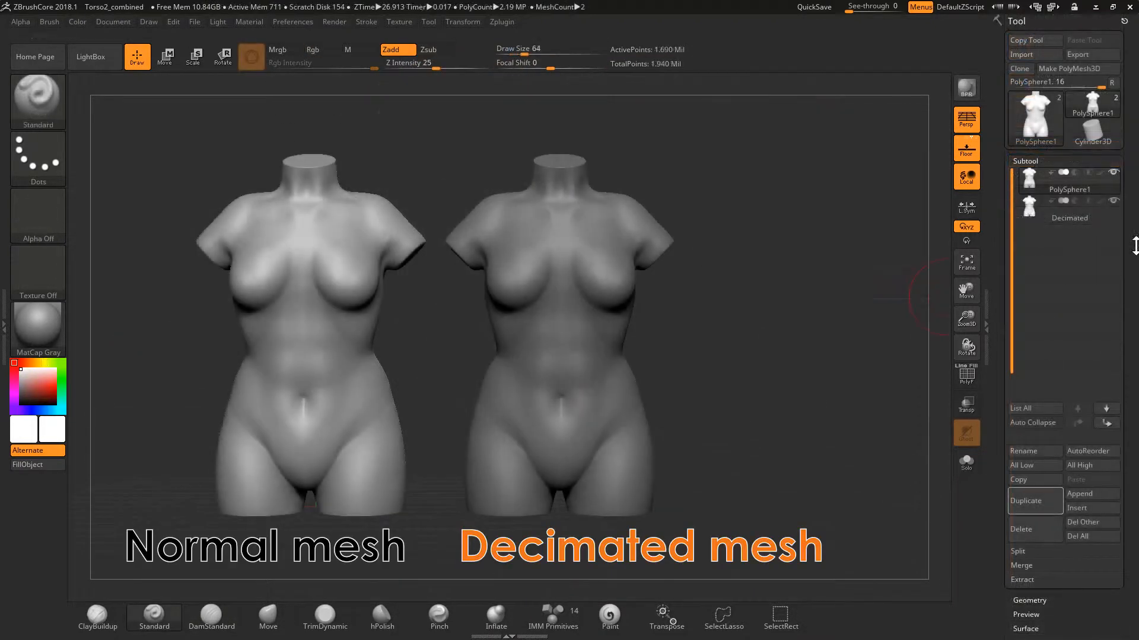
# Select the Decimated torso copy and delete it, leaving only PolySphere1.
pyautogui.click(965, 376)
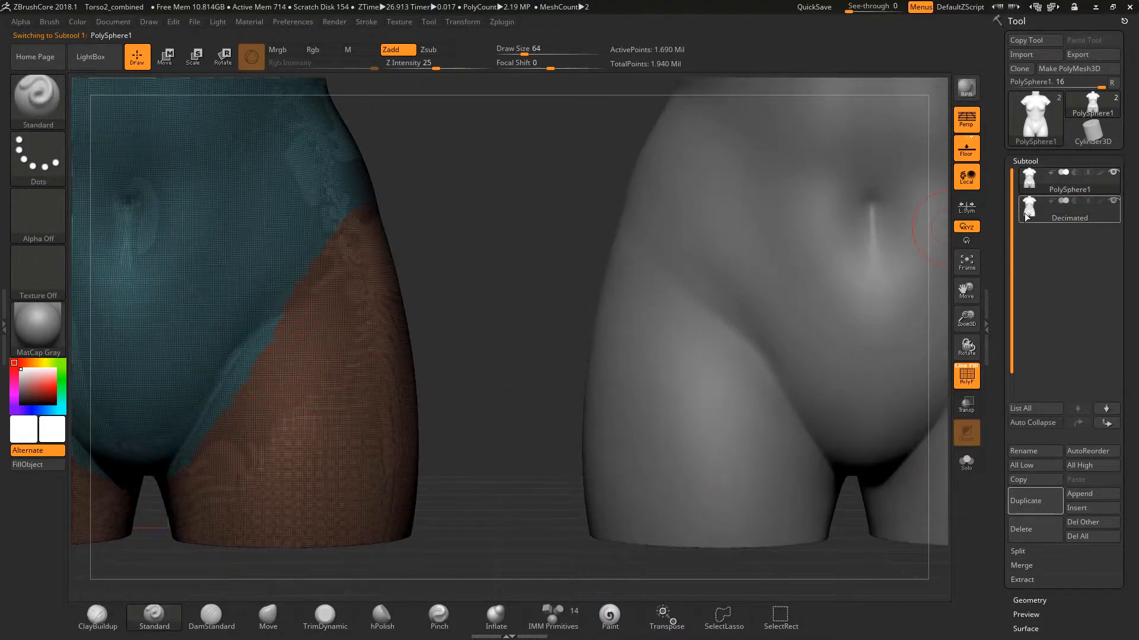
pyautogui.click(1069, 208)
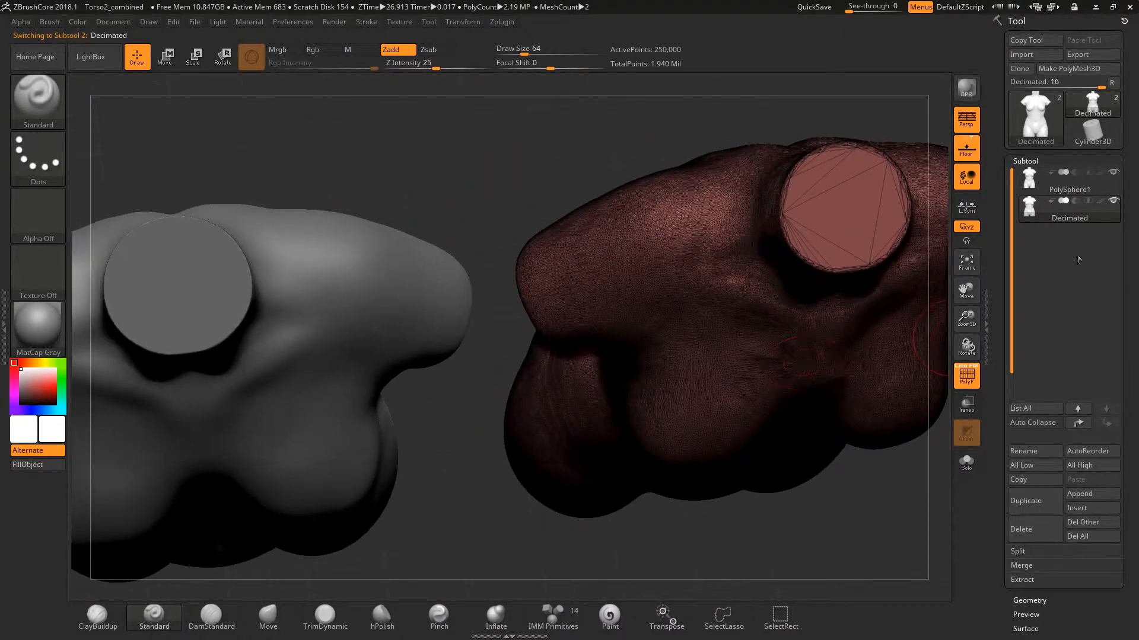
pyautogui.click(1068, 177)
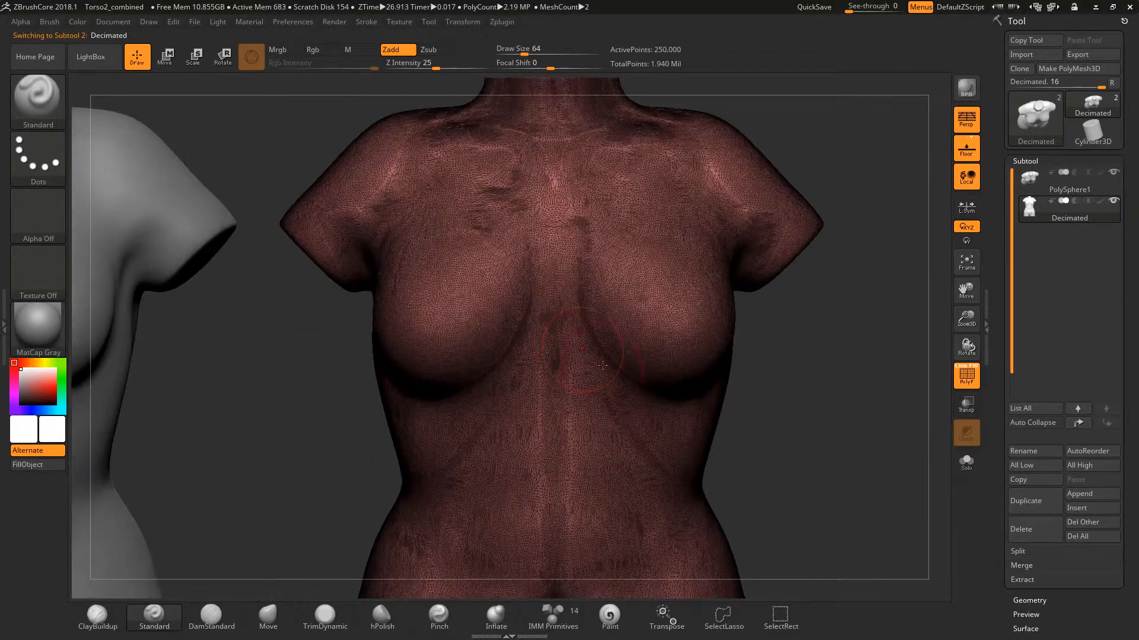
pyautogui.moveTo(603, 363); pyautogui.dragTo(493, 366)
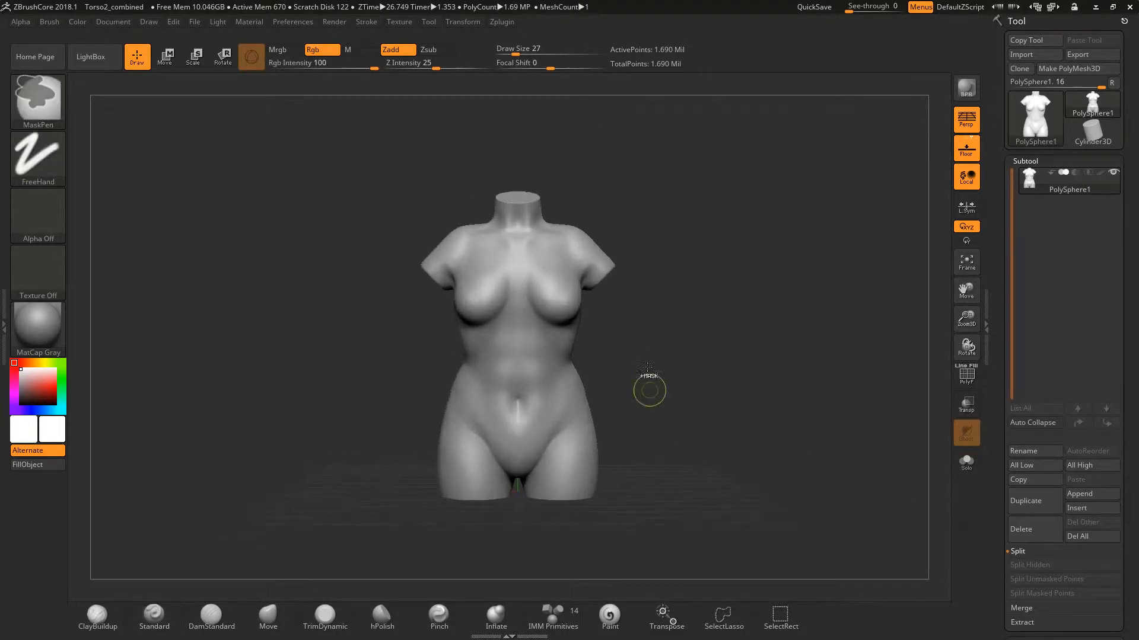
pyautogui.moveTo(1035, 501)
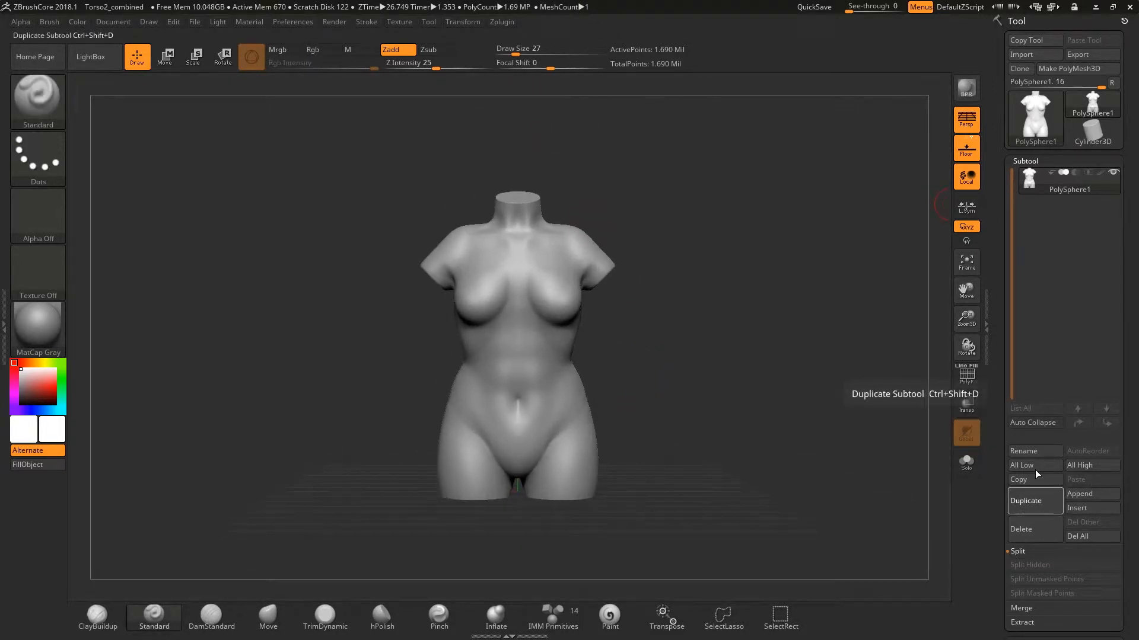
# Duplicate the torso subtool and rename the copy Decimate-torso.
pyautogui.click(1026, 501)
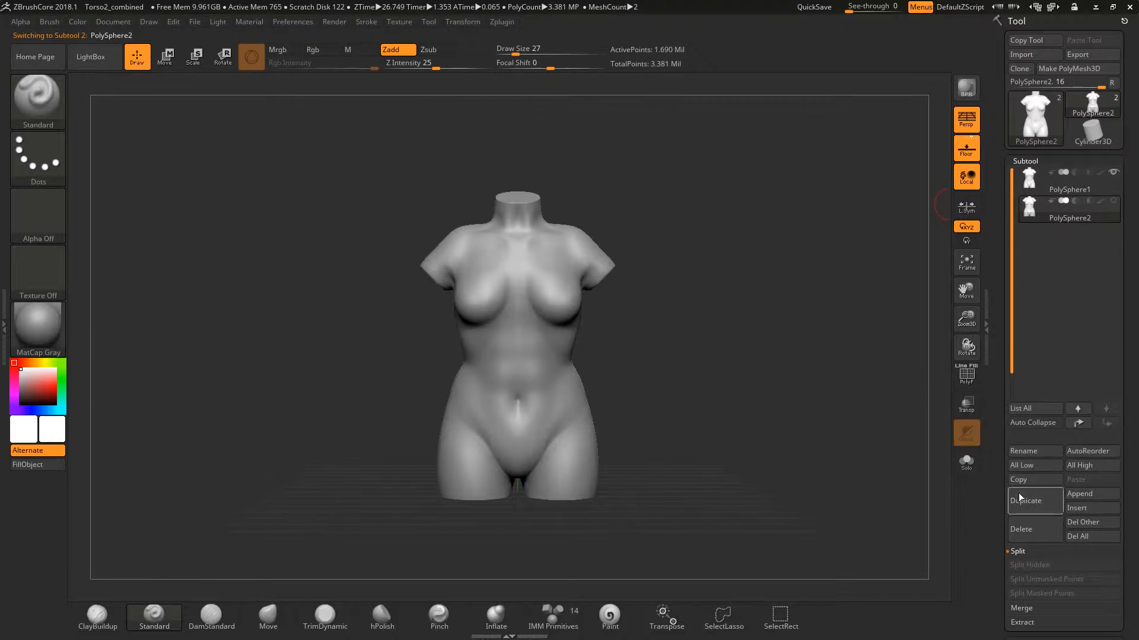
pyautogui.click(1032, 451)
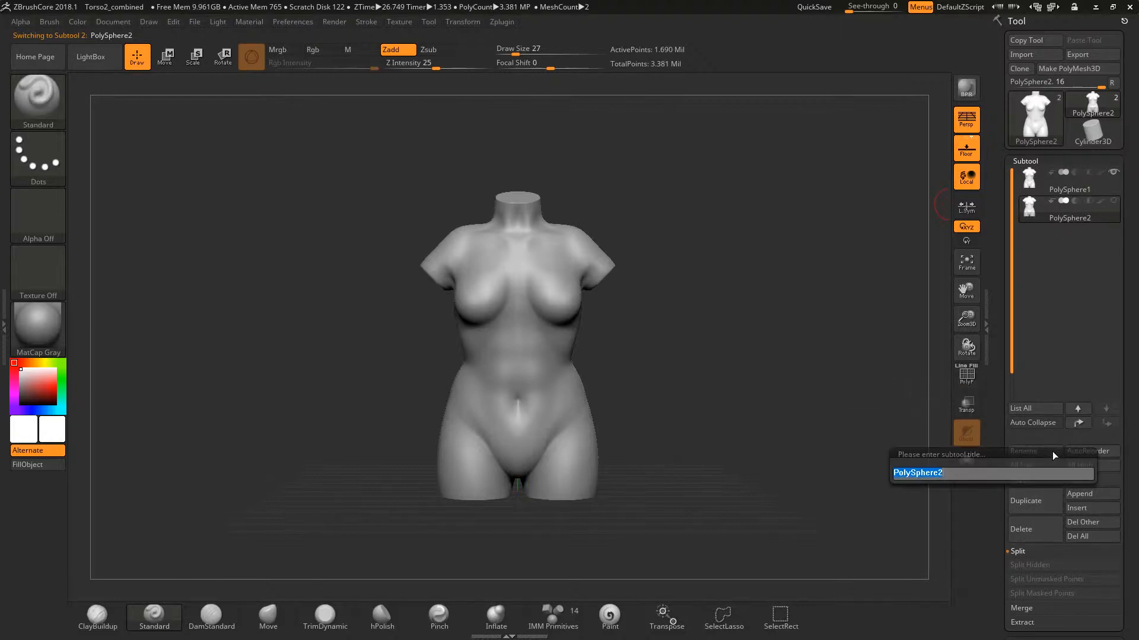
pyautogui.write('decim')
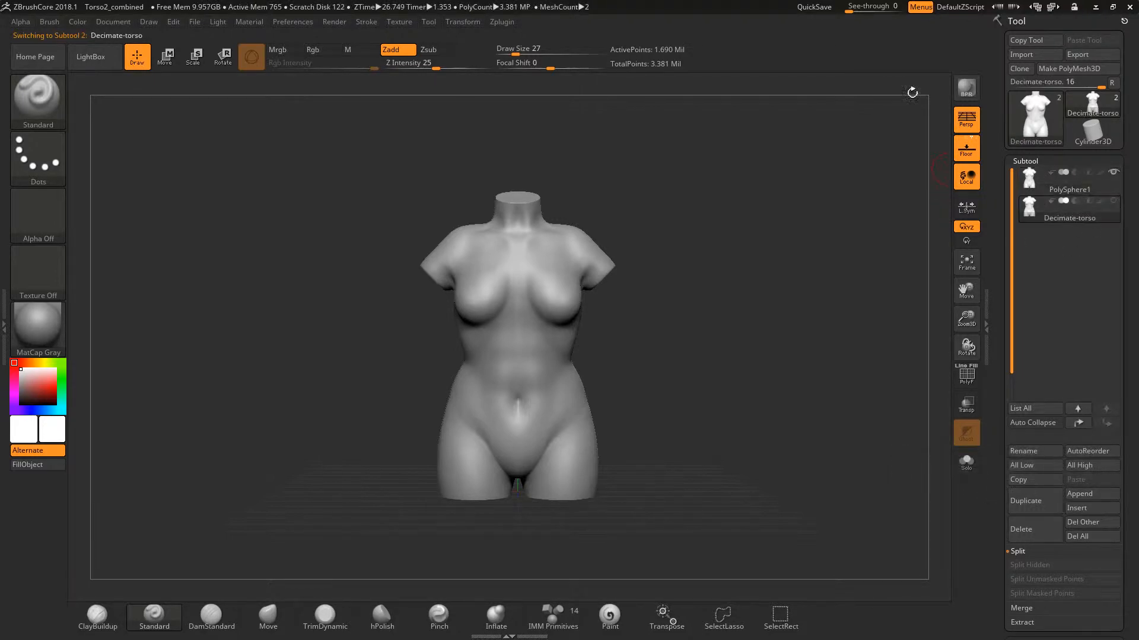
pyautogui.click(501, 22)
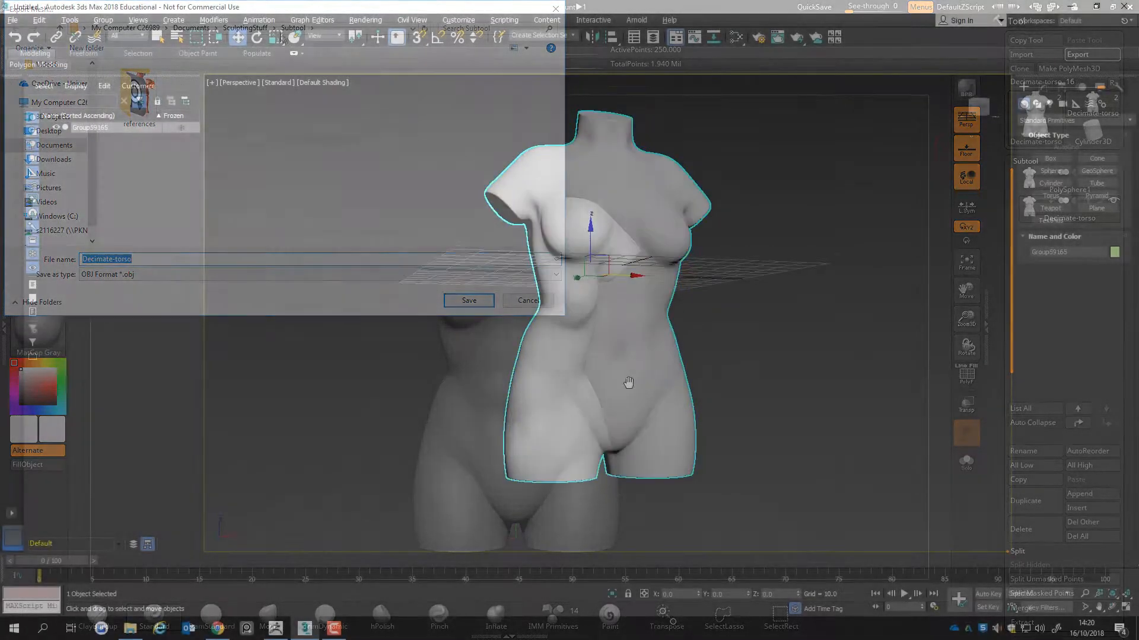
# Export the torso as an OBJ file for building the skirt in 3ds Max.
pyautogui.click(467, 300)
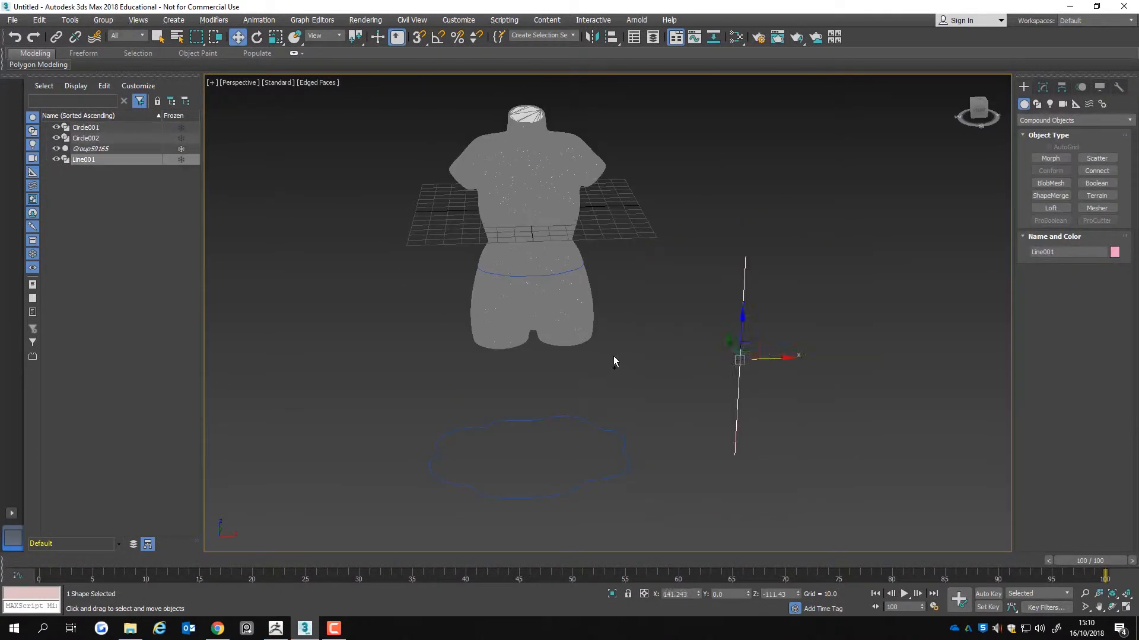
pyautogui.click(1050, 208)
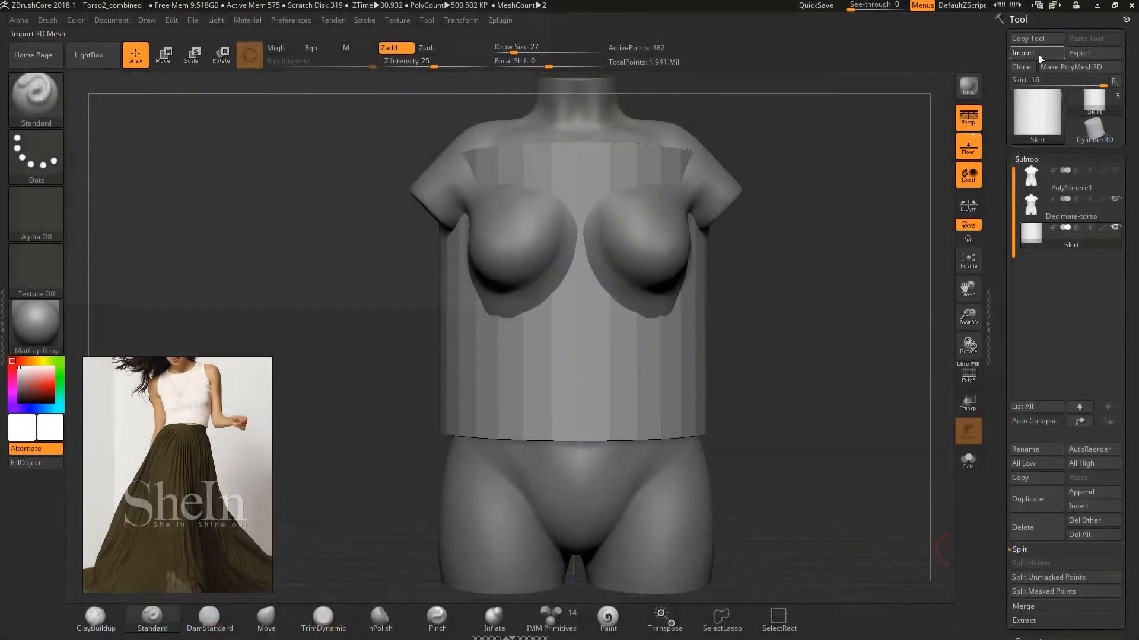
# Import the Skirt OBJ as a third subtool around the torso.
pyautogui.click(1023, 53)
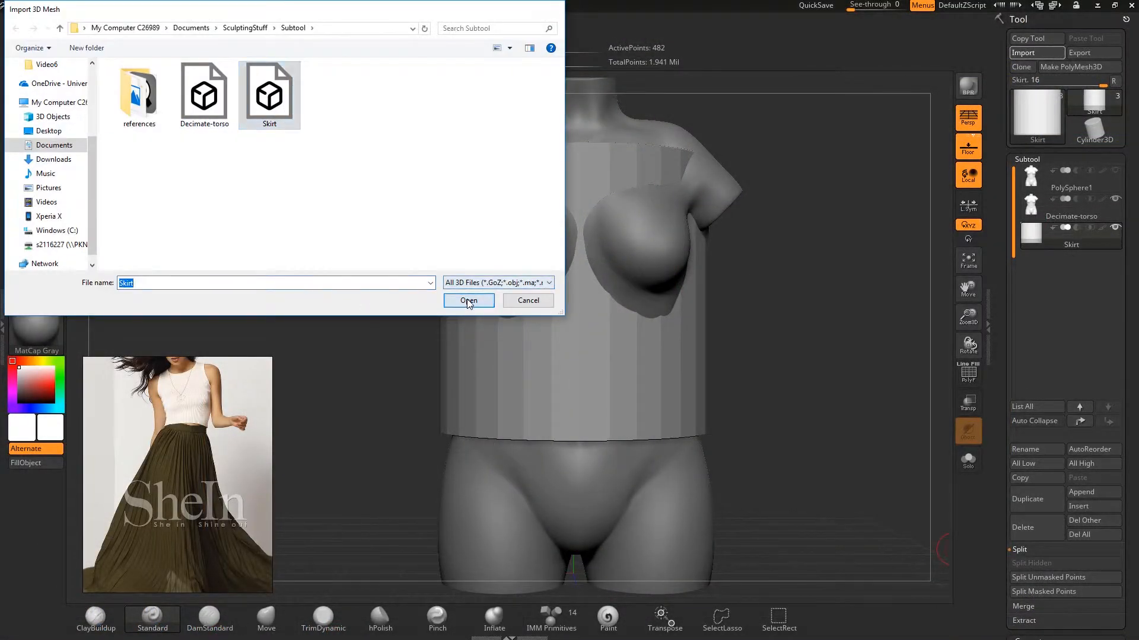
pyautogui.click(469, 300)
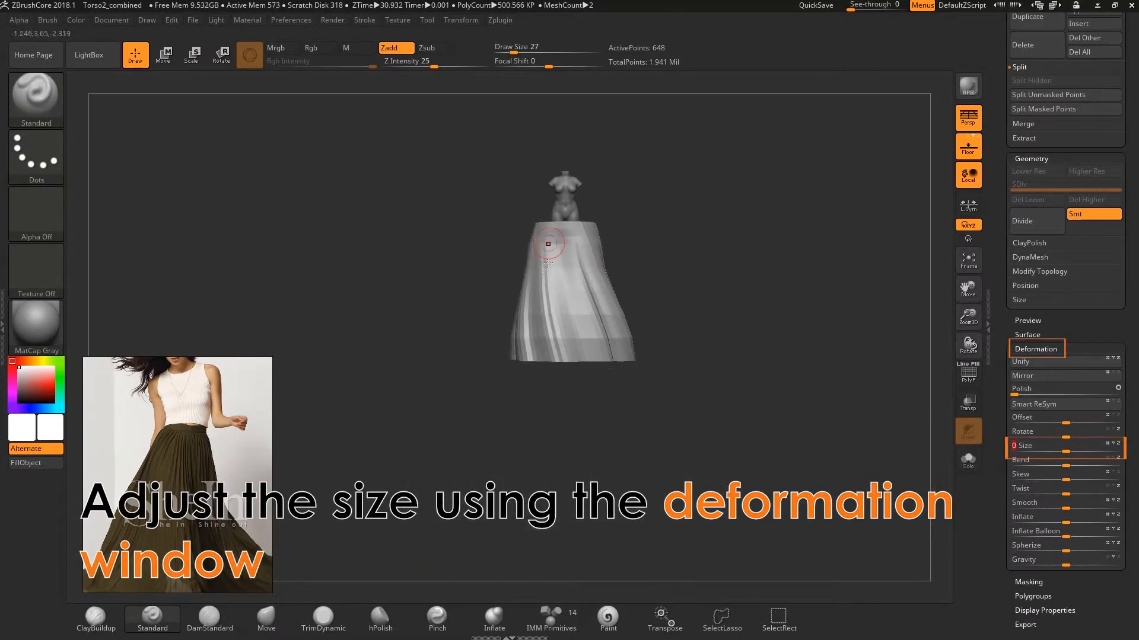
# Scale the skirt with the Deformation Size slider so it fits the torso's hips.
pyautogui.moveTo(1023, 446); pyautogui.dragTo(1068, 445)
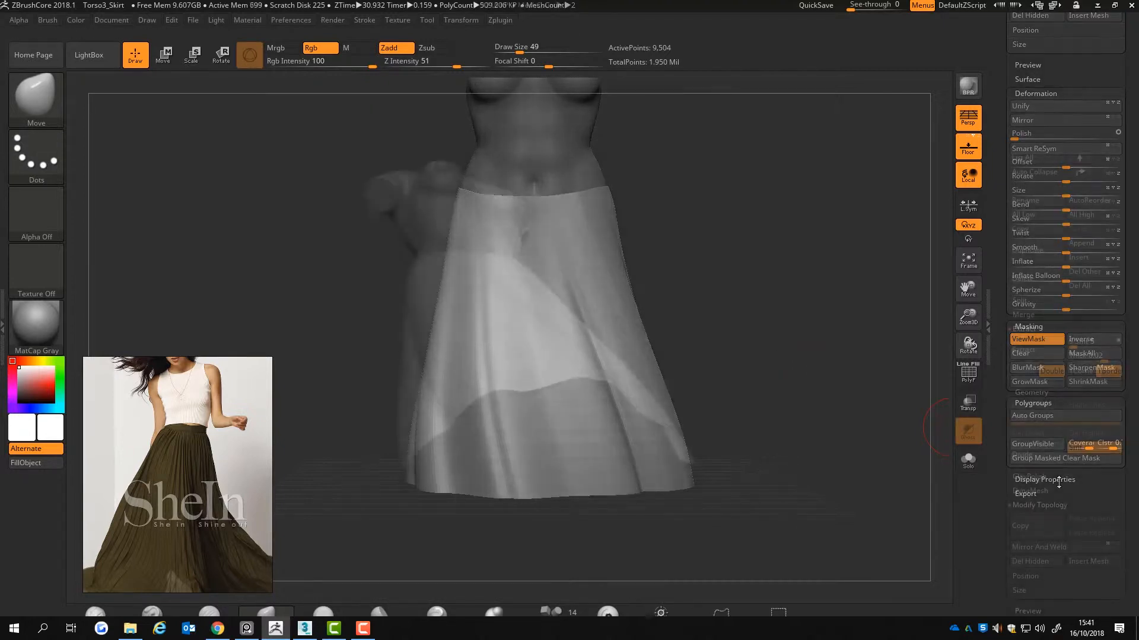
# Extract the skirt polygons into a new thickened subtool, confirming the unmasked-mesh warning.
pyautogui.click(1033, 349)
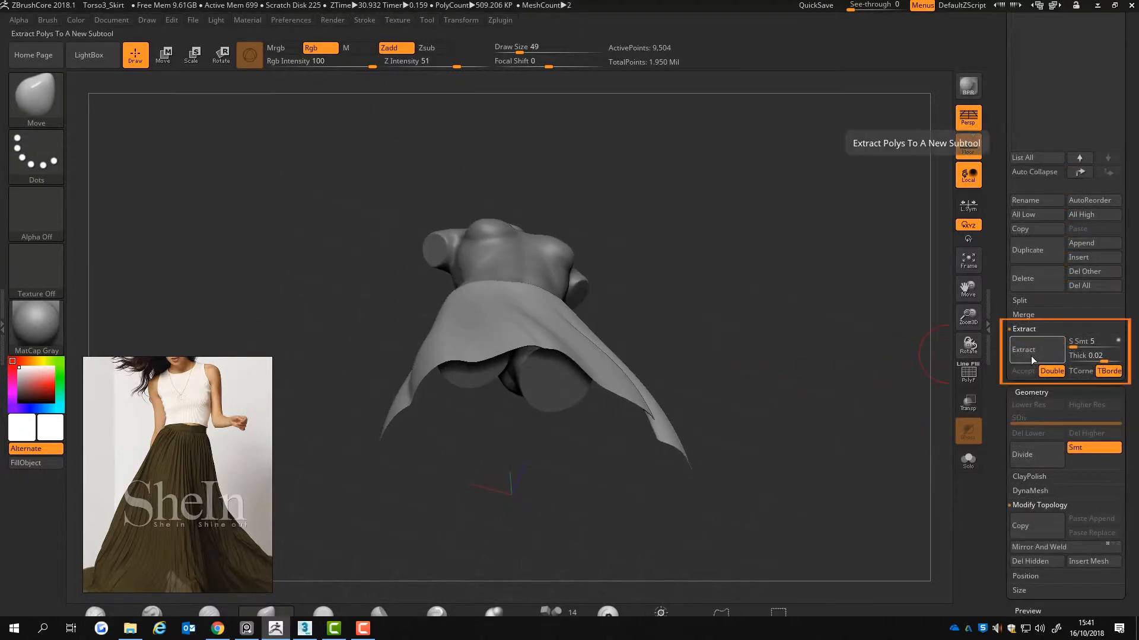
pyautogui.click(1025, 348)
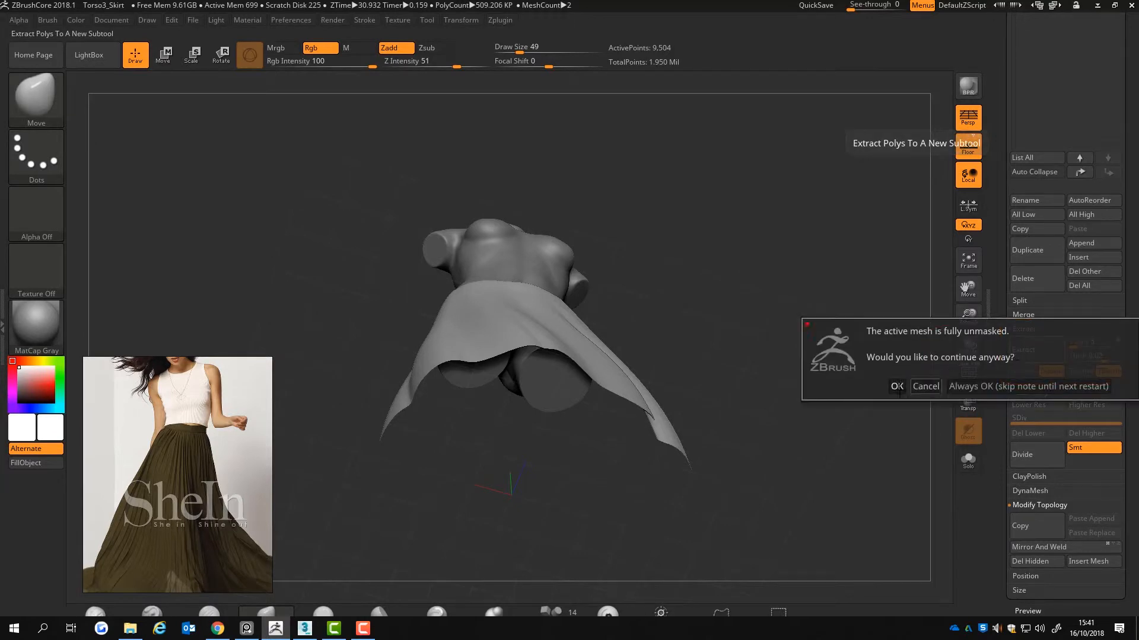
pyautogui.click(896, 386)
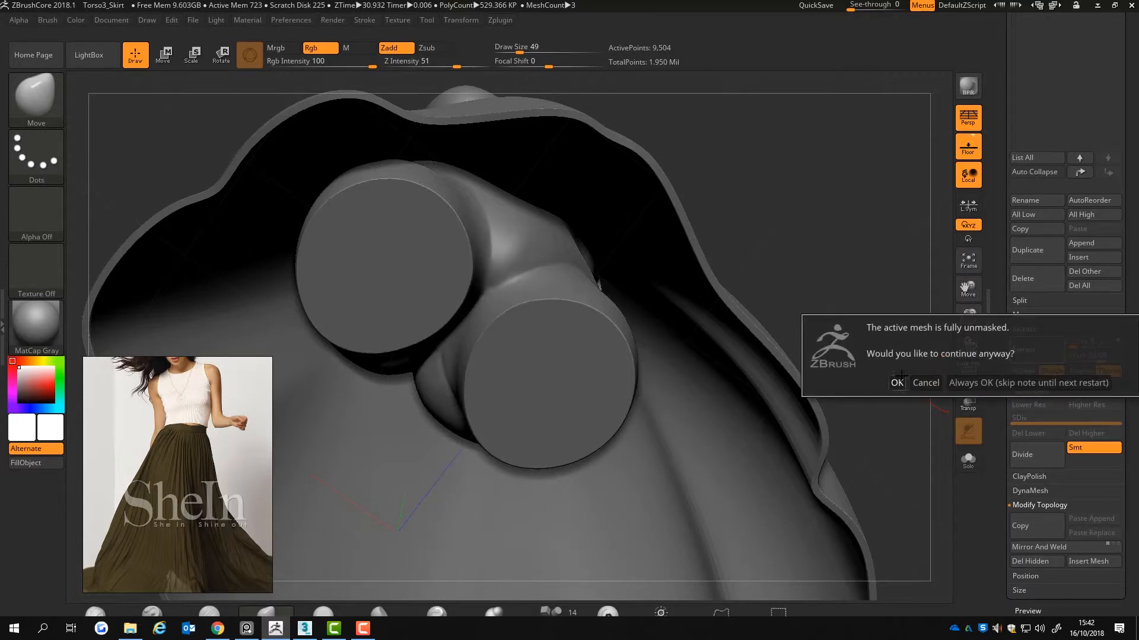
pyautogui.click(897, 383)
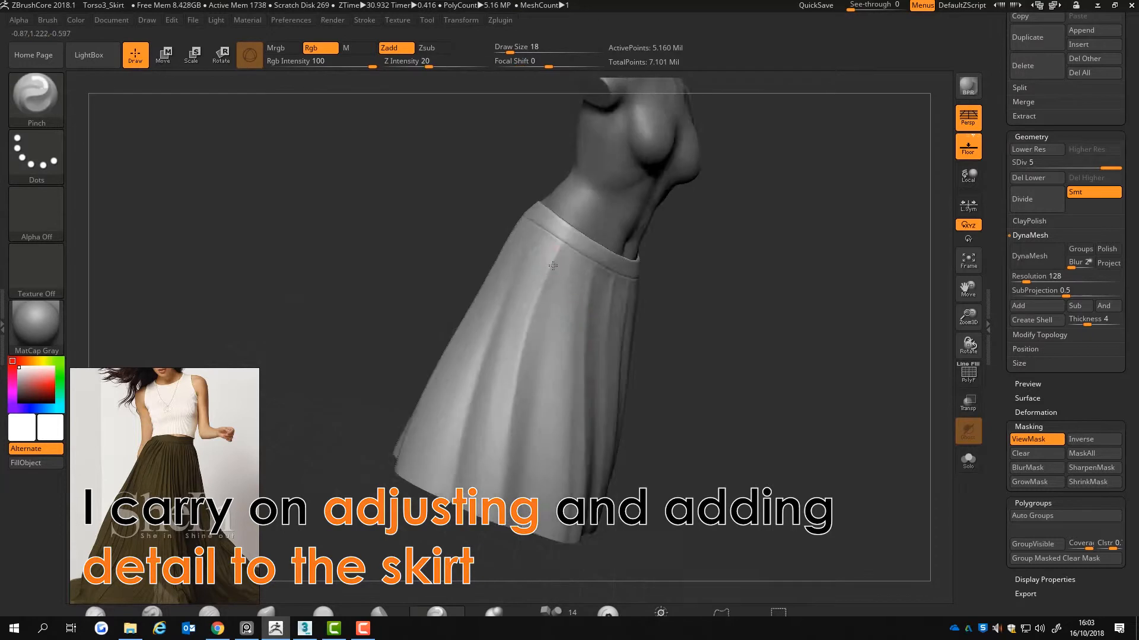
# Sculpt flowing pleated folds into the skirt surface.
pyautogui.moveTo(551, 265); pyautogui.dragTo(557, 282)
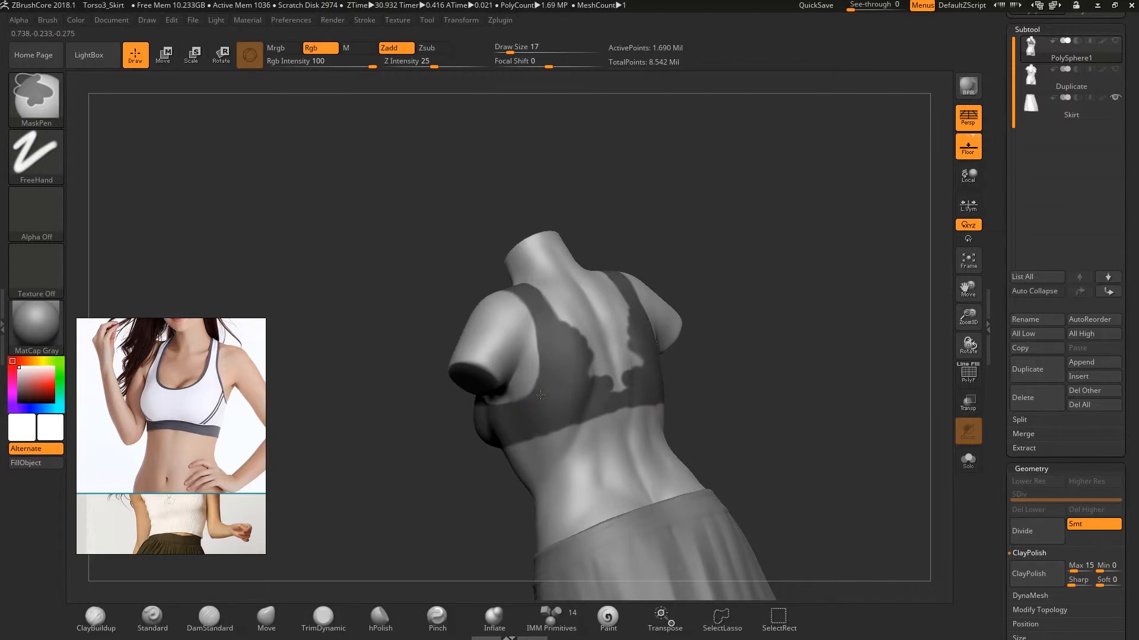
# Extract the masked sports-bra area of the torso into its own top subtool.
pyautogui.moveTo(540, 396); pyautogui.dragTo(512, 353)
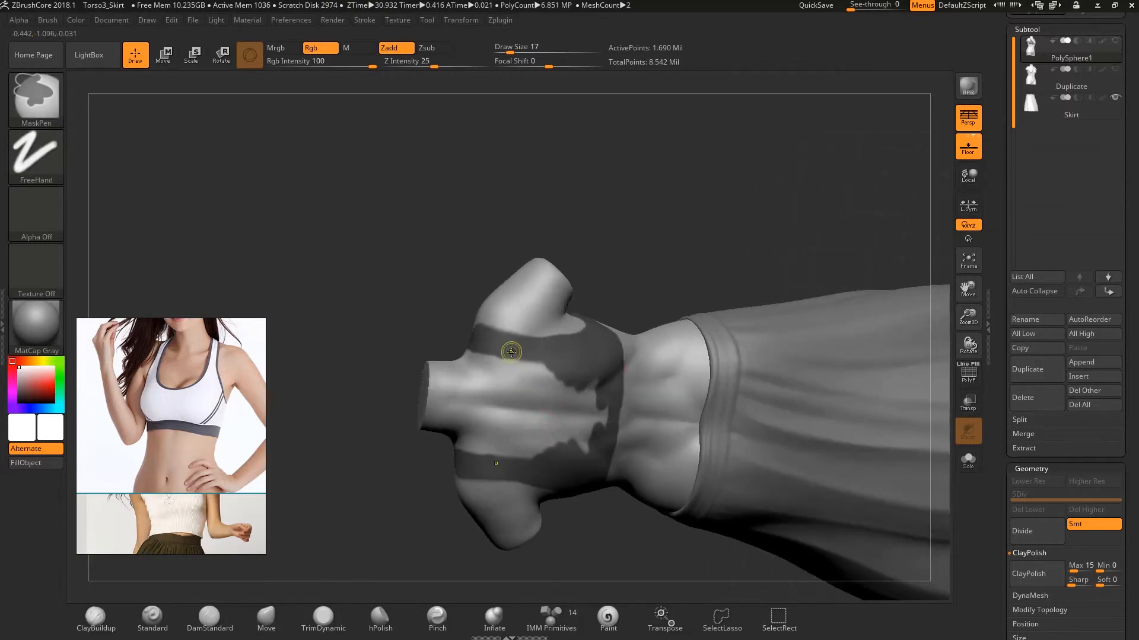
pyautogui.click(1021, 275)
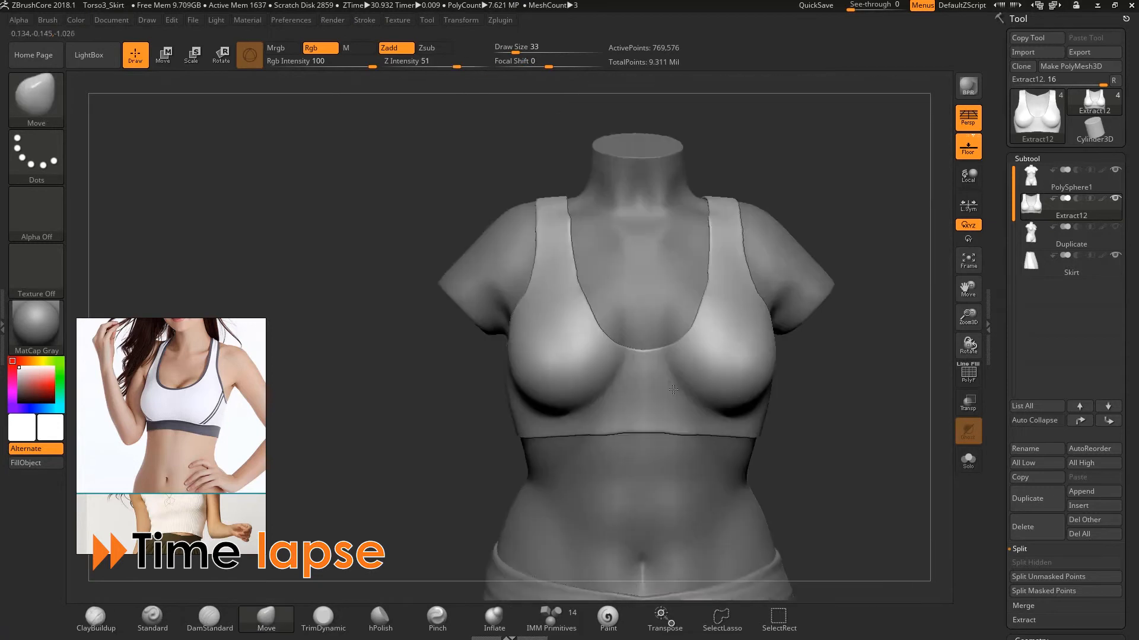
pyautogui.click(1035, 390)
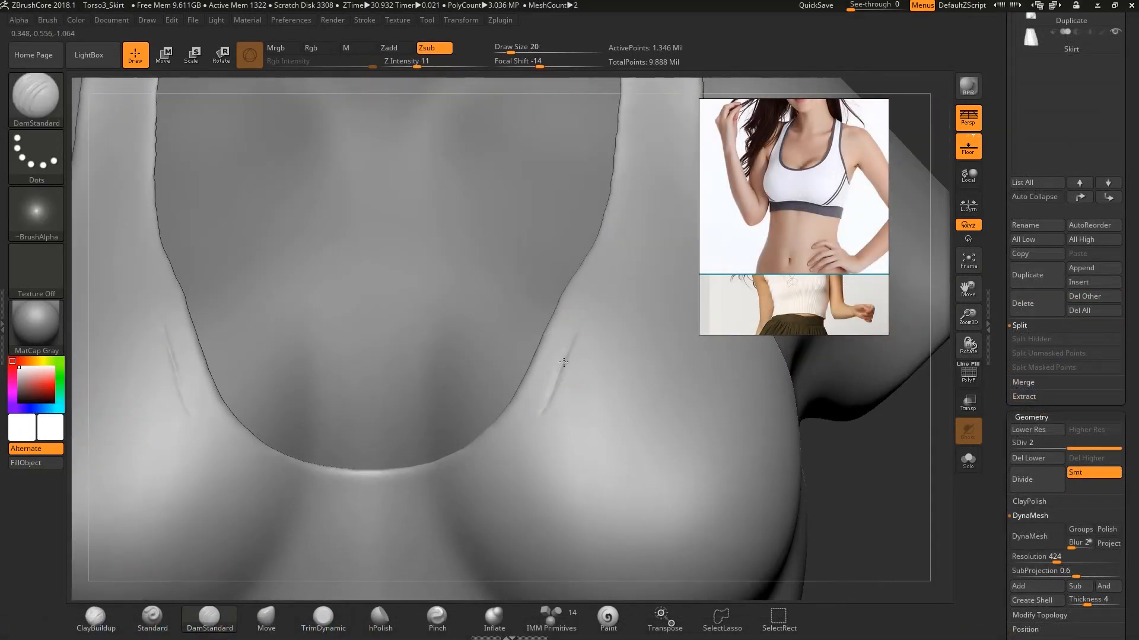
# Carve a seam crease along the bra edge with DamStandard in Zsub mode.
pyautogui.click(364, 20)
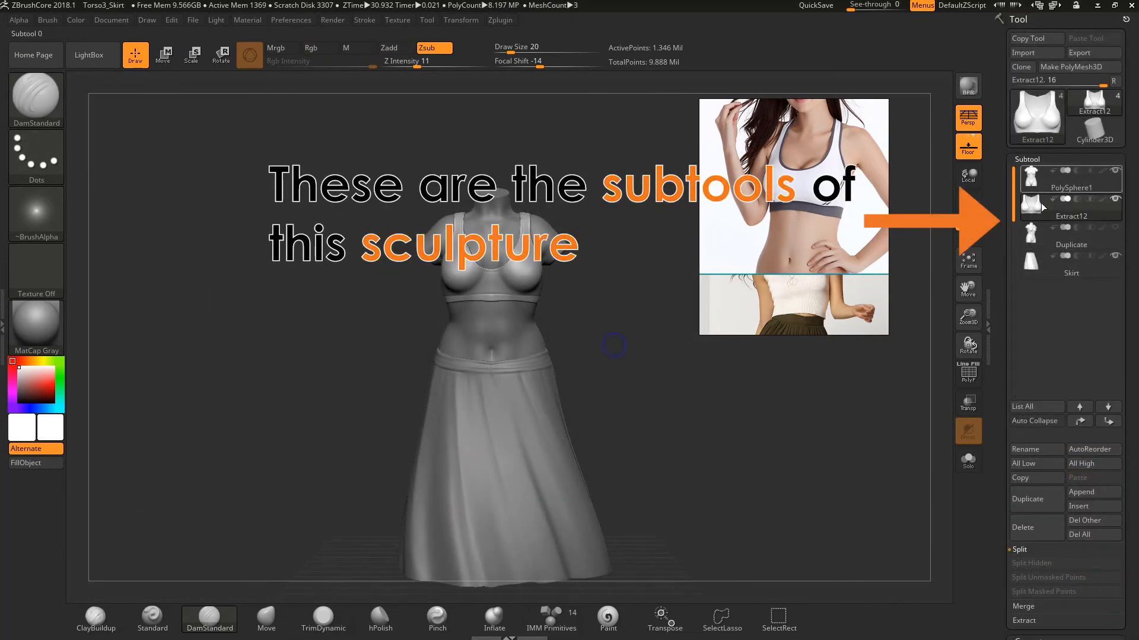
pyautogui.click(1069, 180)
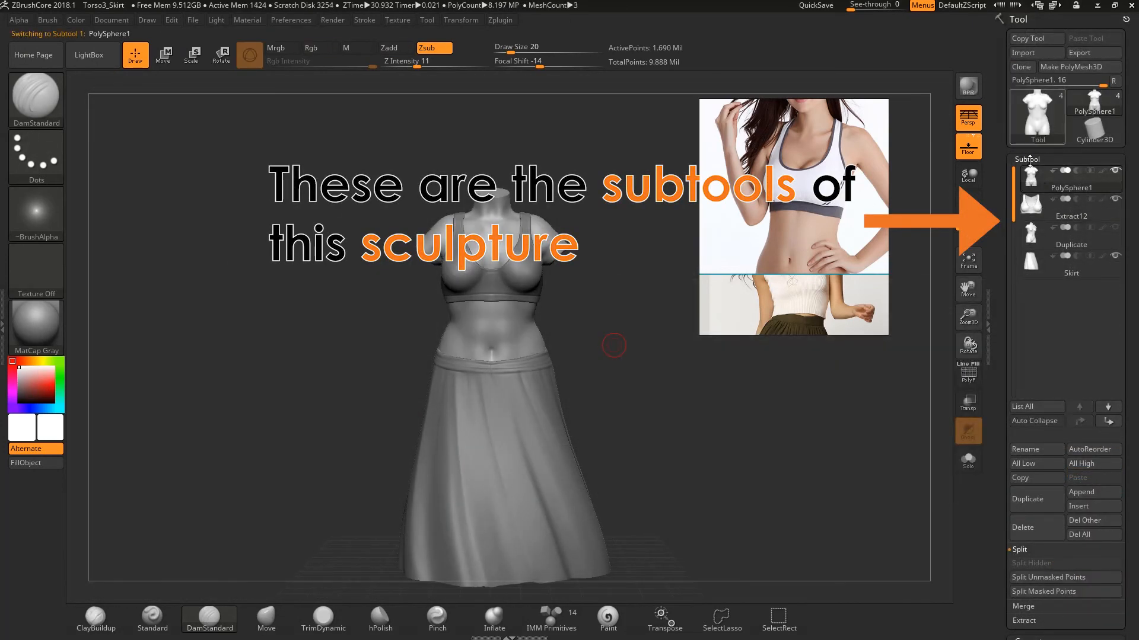
pyautogui.click(1070, 203)
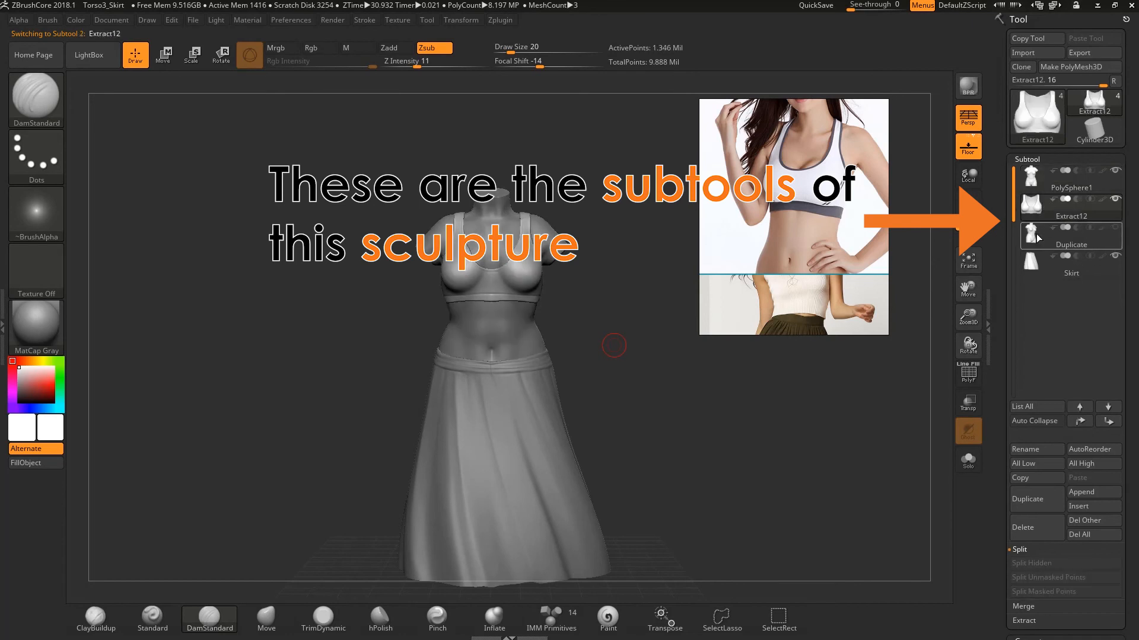